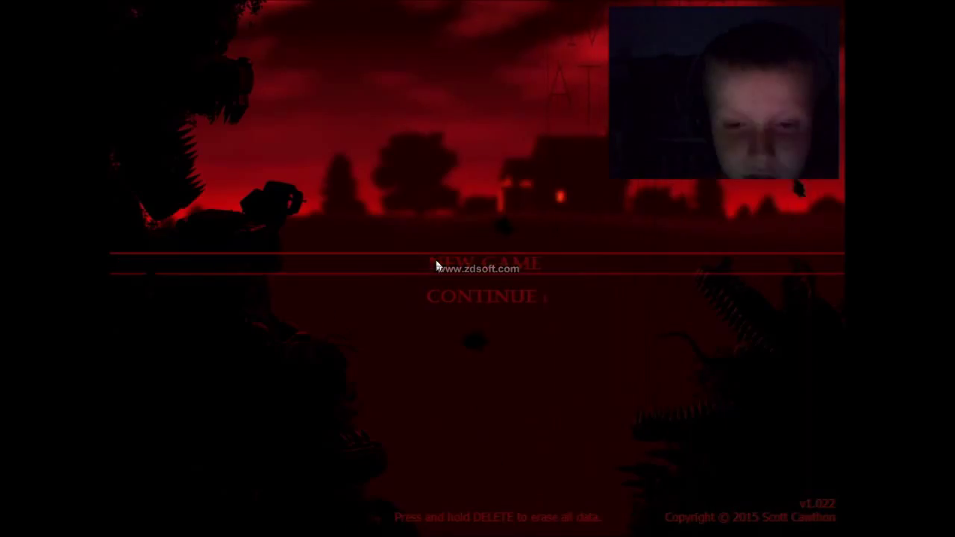
Start Night 1 from the title menu, loading the pixel-art bedroom minigame
{"action": "left_click", "coordinate": [483, 263]}
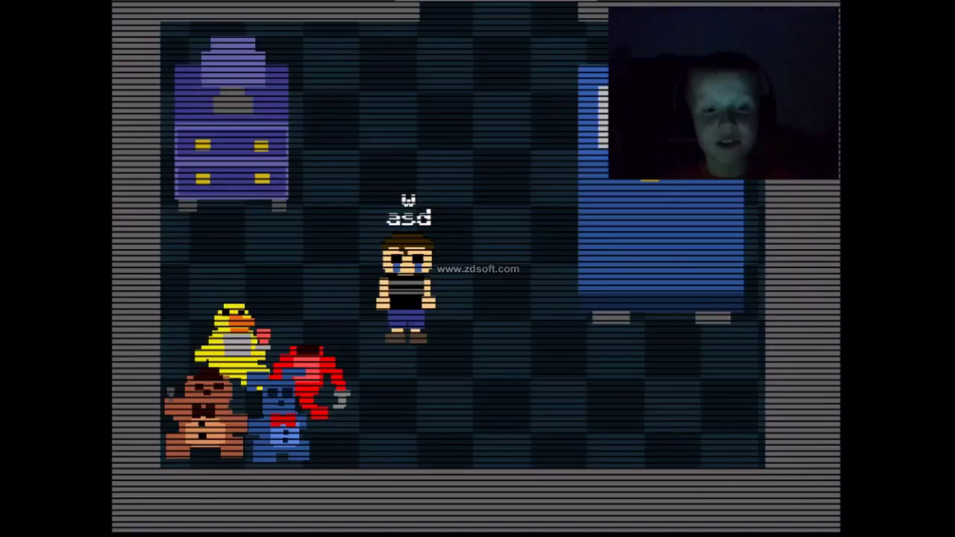
Walk the child across the bedroom toward the exit to finish the opening minigame
{"action": "key", "text": "d"}
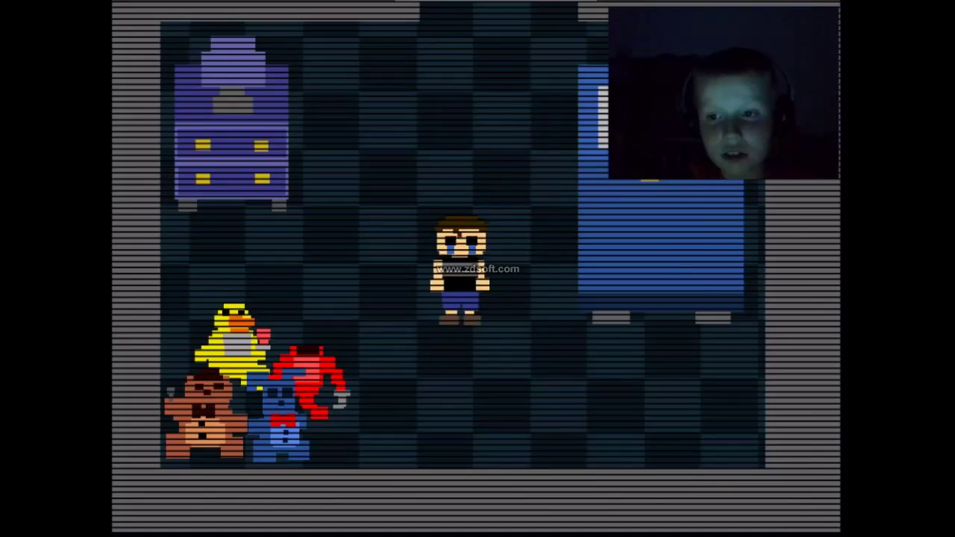
{"action": "key", "text": "Up"}
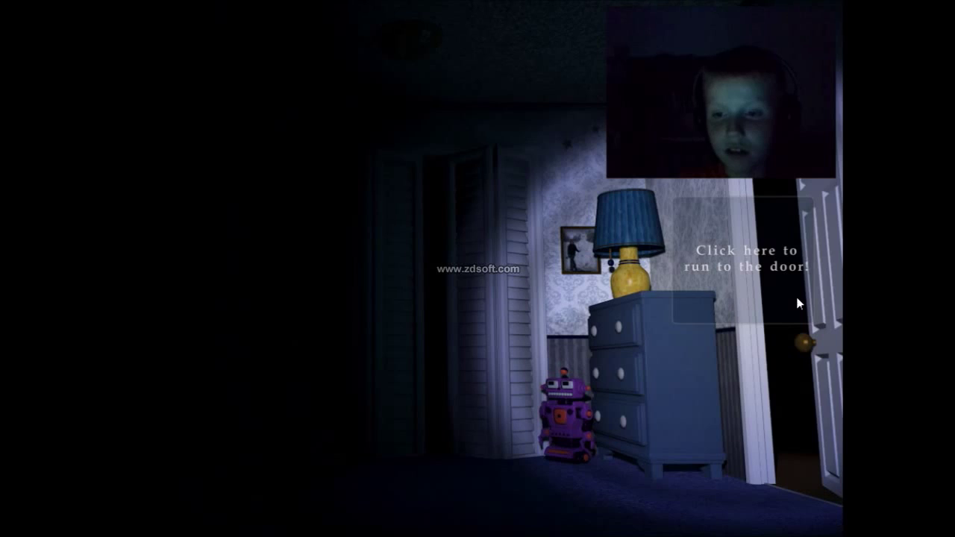
Run to the doorway from the dark bedroom, bringing up the breathing WARNING tips
{"action": "left_click", "coordinate": [746, 256]}
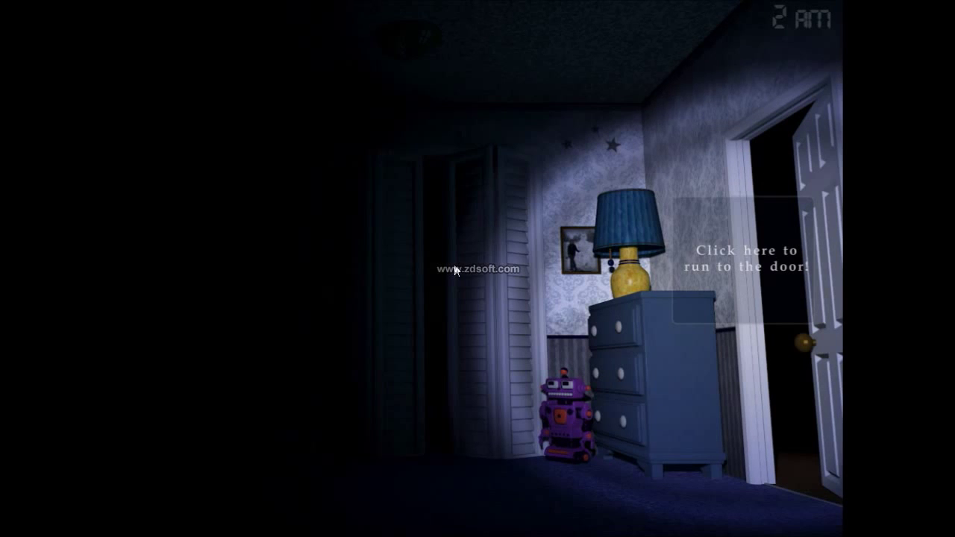
{"action": "mouse_move", "coordinate": [343, 271]}
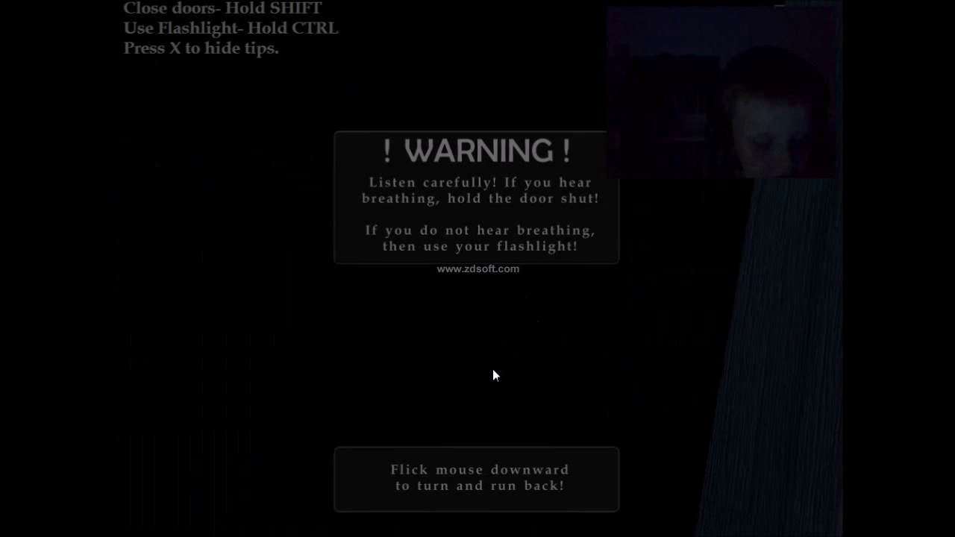
{"action": "mouse_move", "coordinate": [534, 337]}
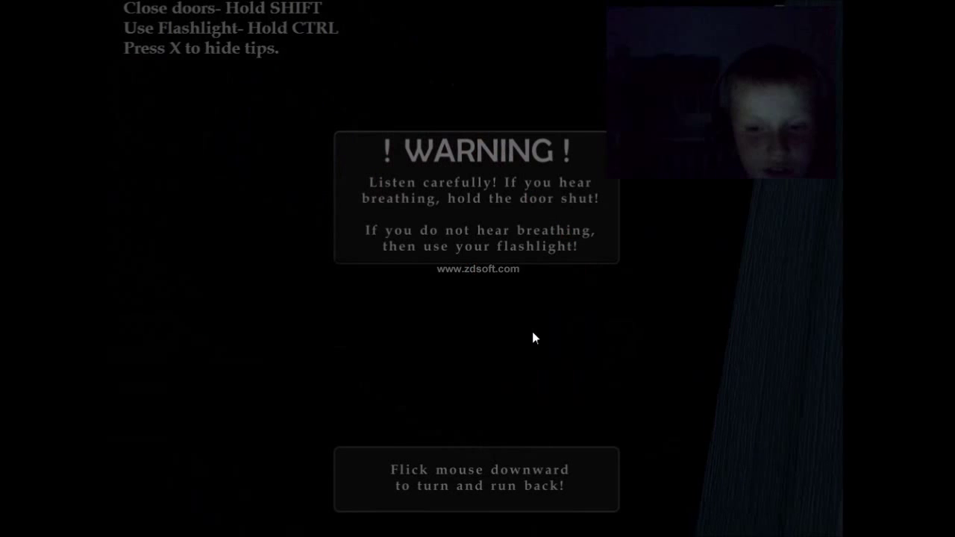